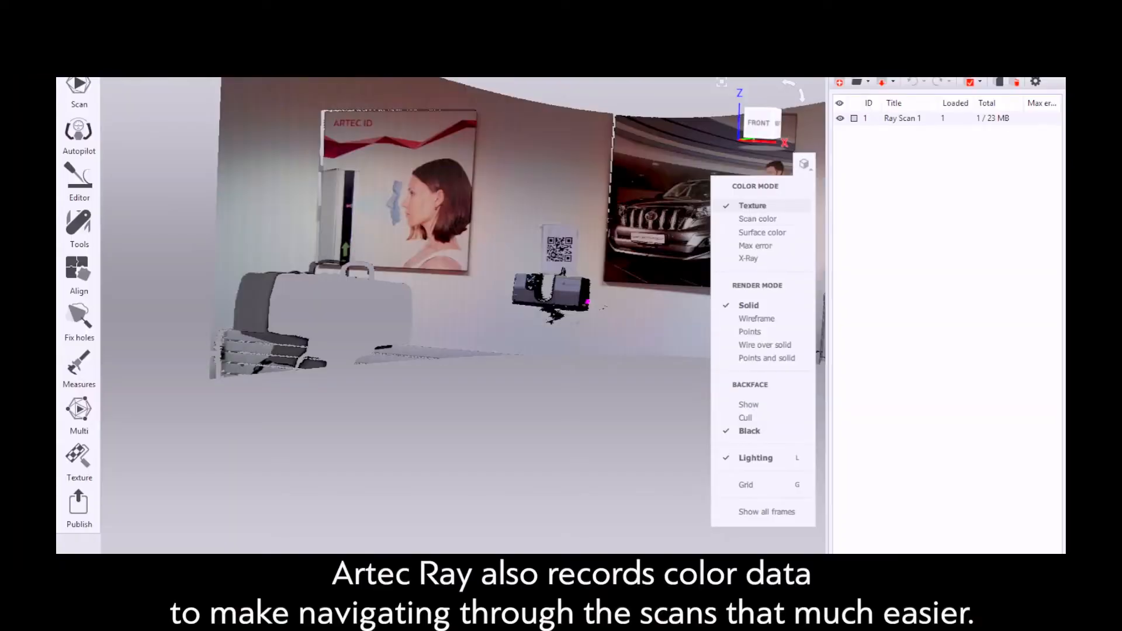
- Open the Measures tool to show the scan selection panel with Ray Scan 1
click(79, 366)
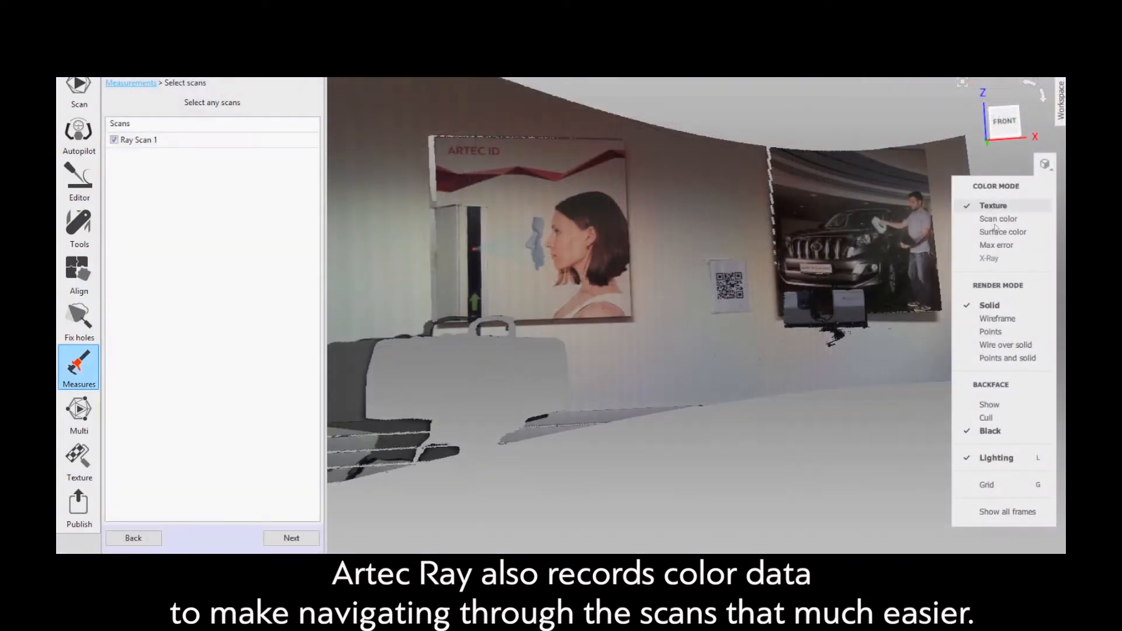